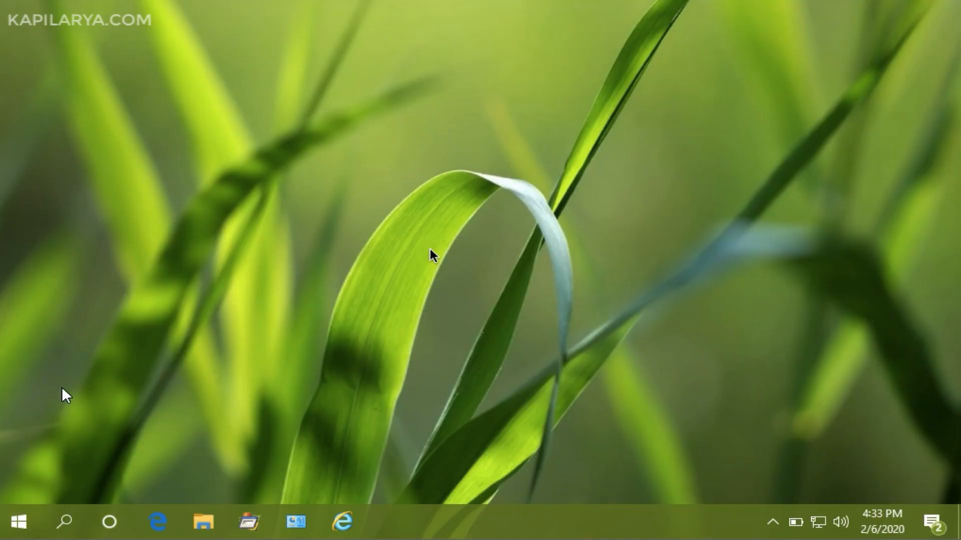
mouse_move(199, 419)
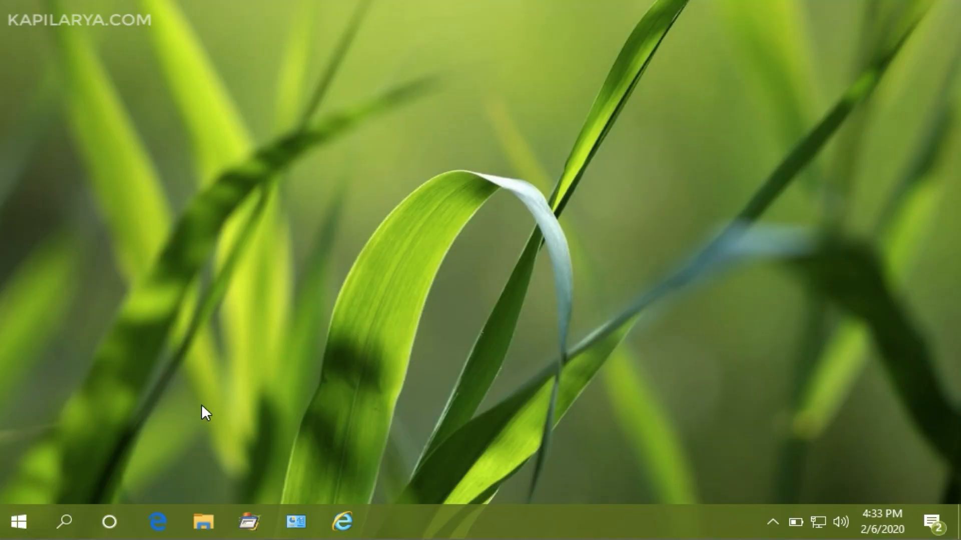
mouse_move(161, 421)
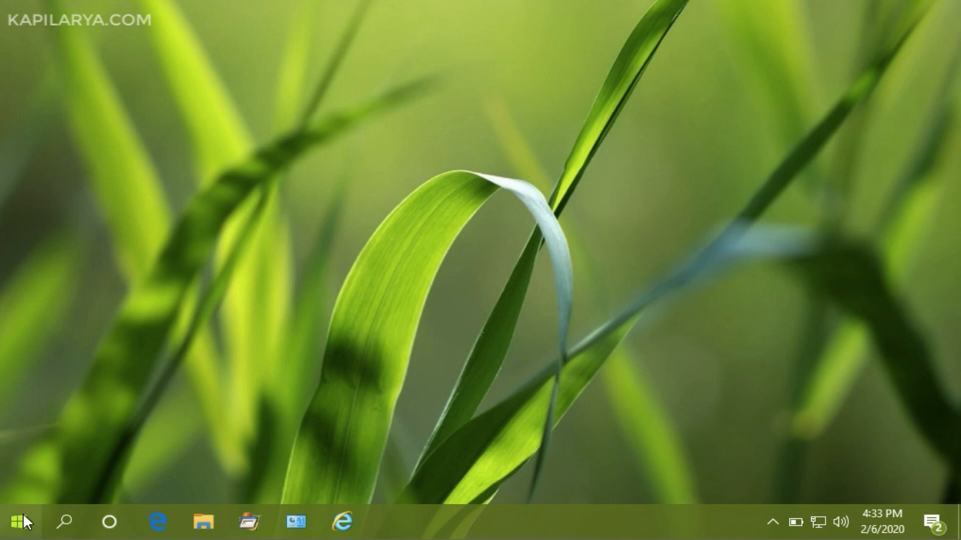
mouse_move(28, 520)
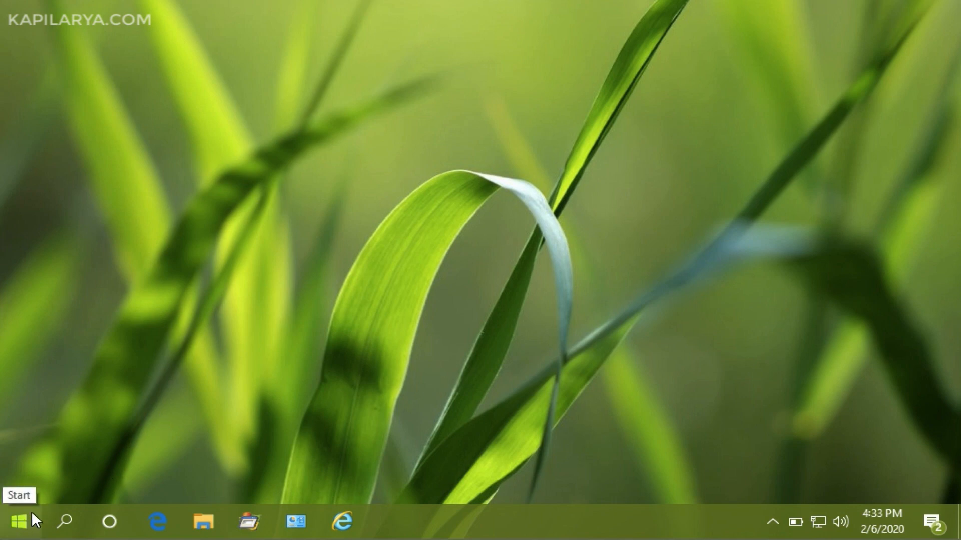
Launch regedit from the Run dialog, reaching the User Account Control prompt.
right_click(14, 520)
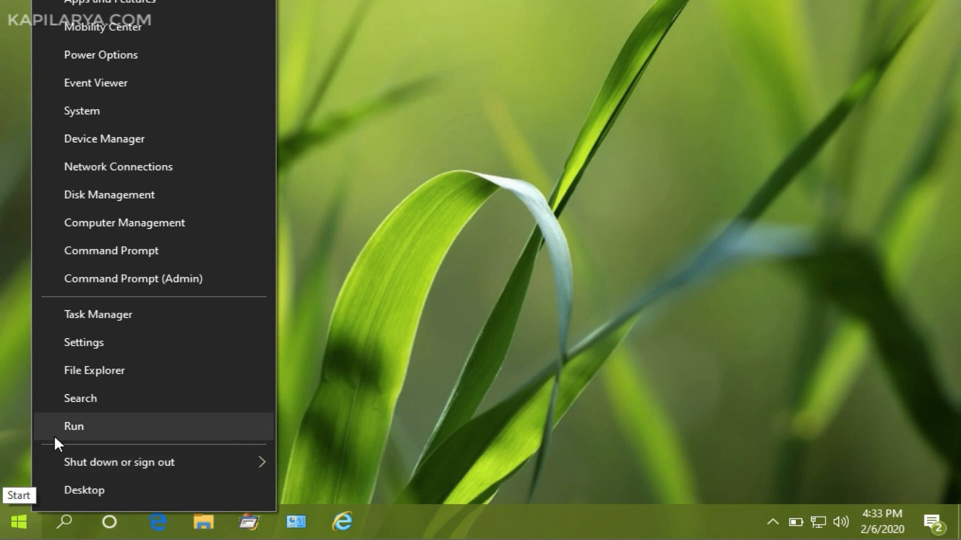
left_click(74, 426)
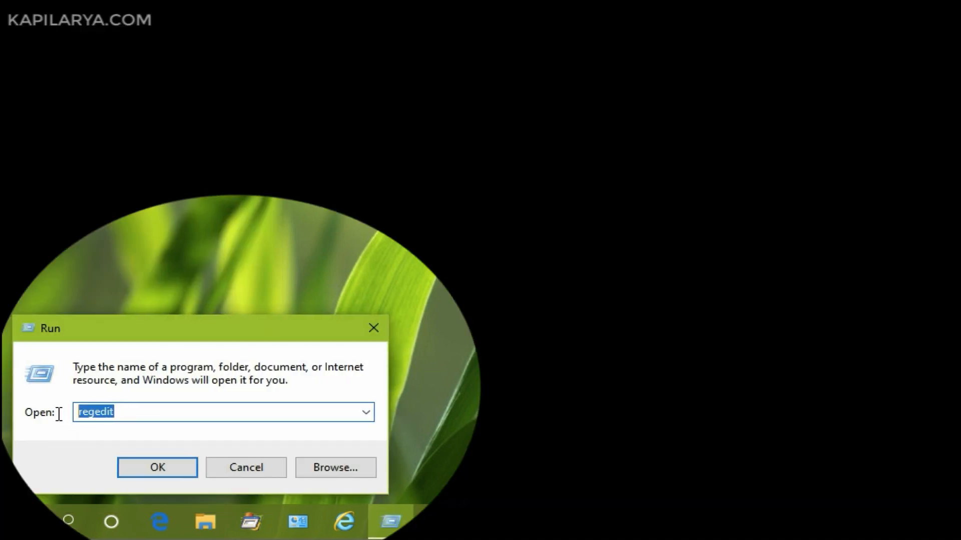
left_click(90, 412)
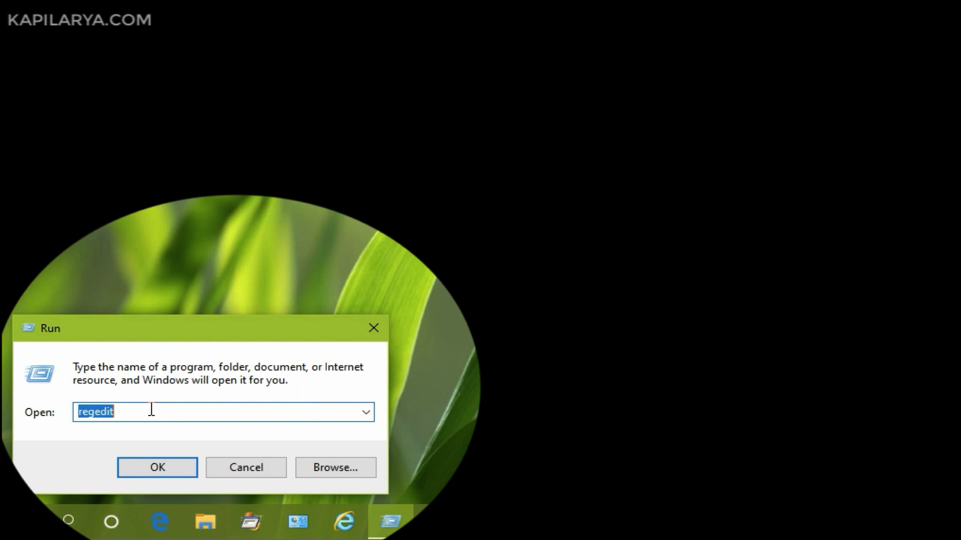
mouse_move(138, 472)
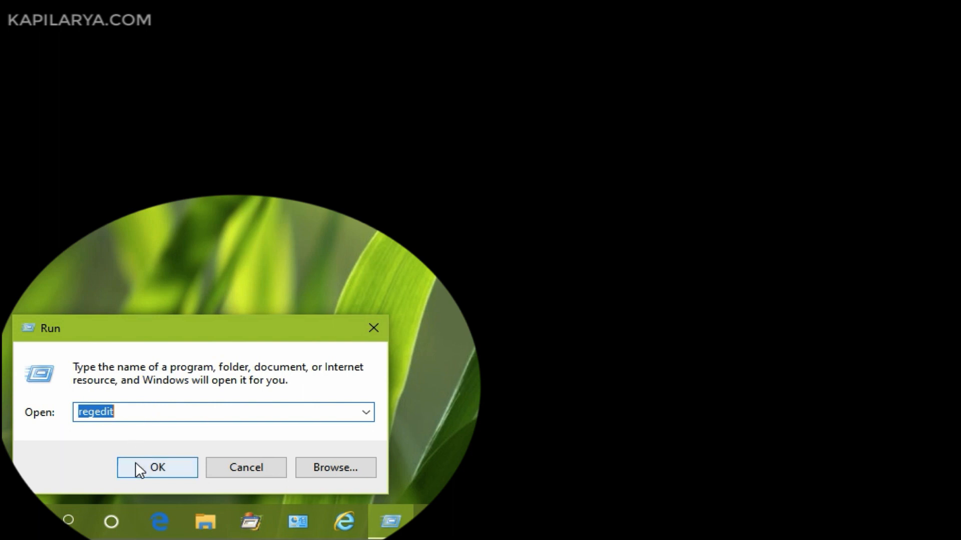
left_click(157, 467)
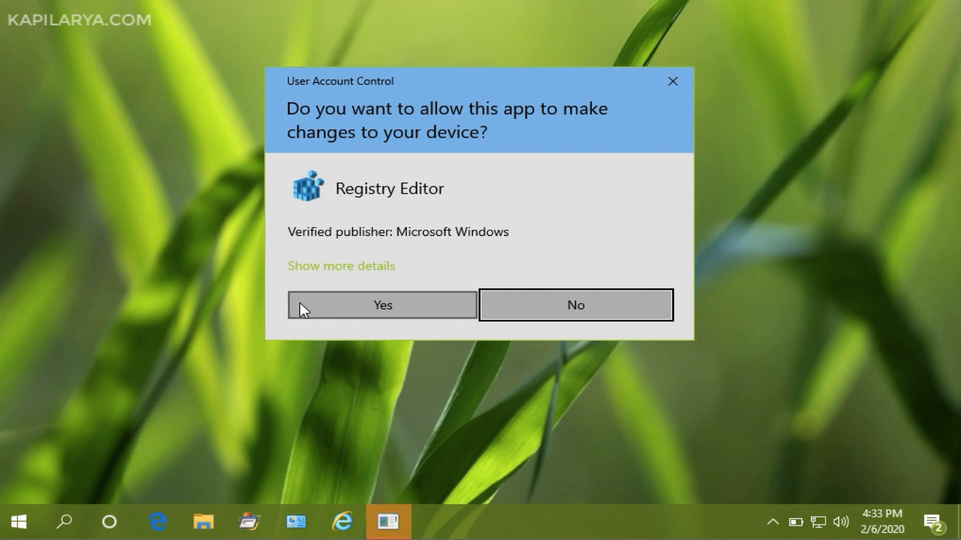
Allow changes and select ExcludeProfileDirs under HKCU Windows NT\CurrentVersion\Winlogon.
left_click(382, 305)
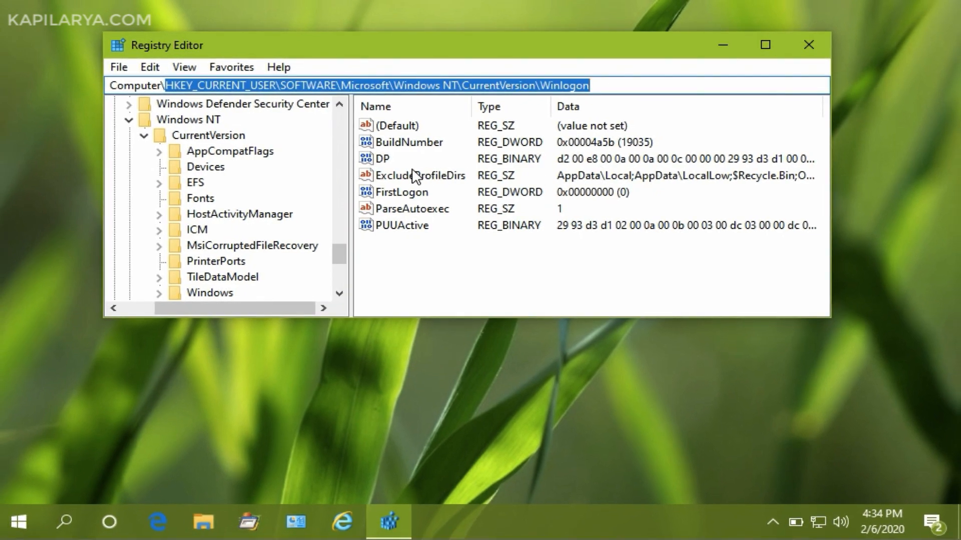
left_click(418, 175)
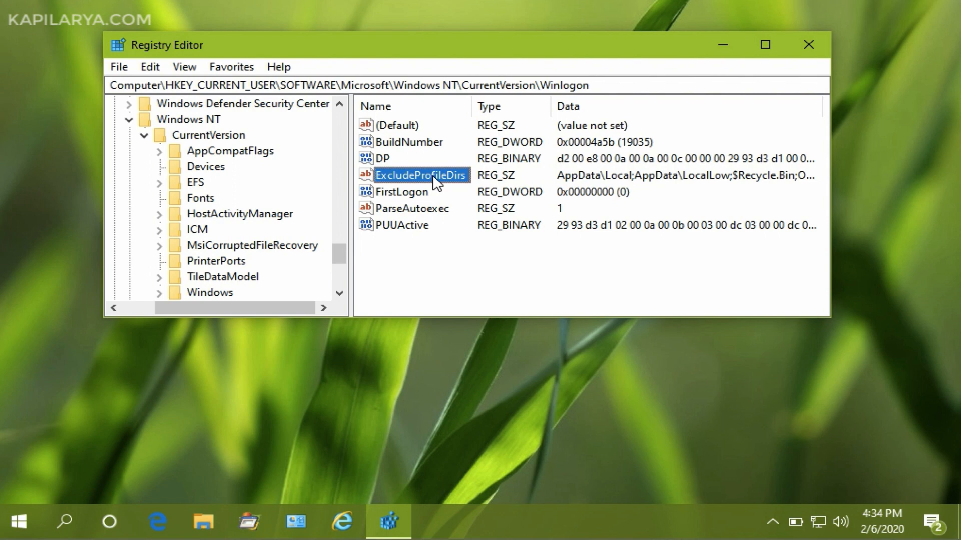
mouse_move(424, 194)
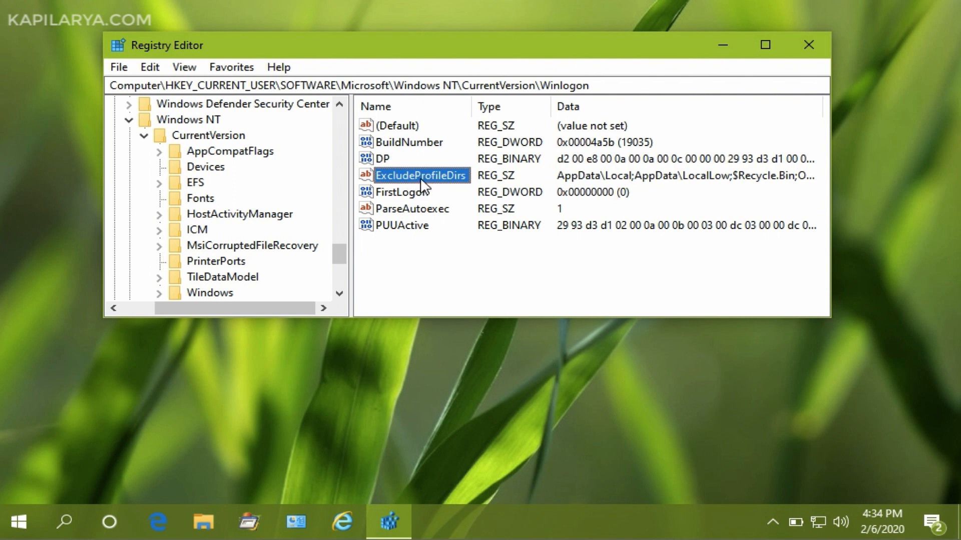
mouse_move(448, 196)
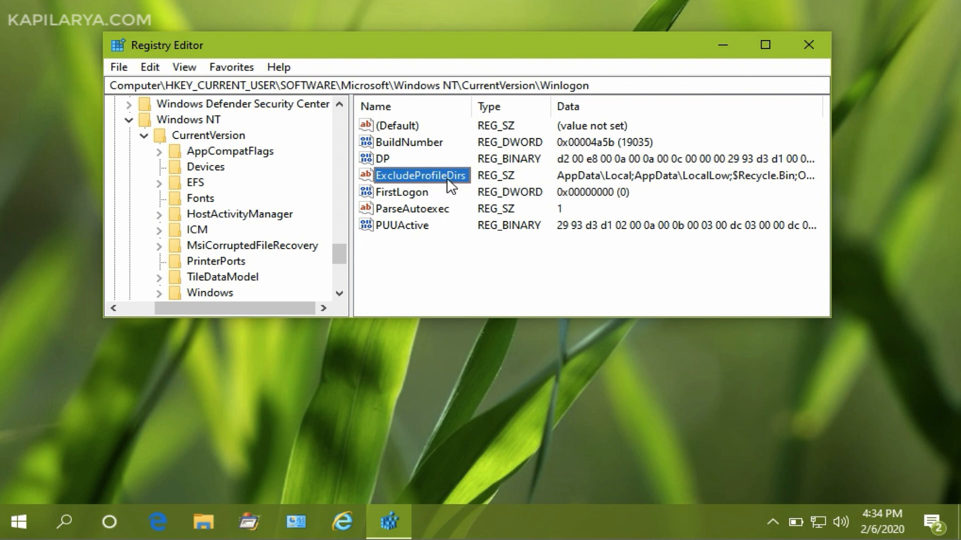
mouse_move(440, 188)
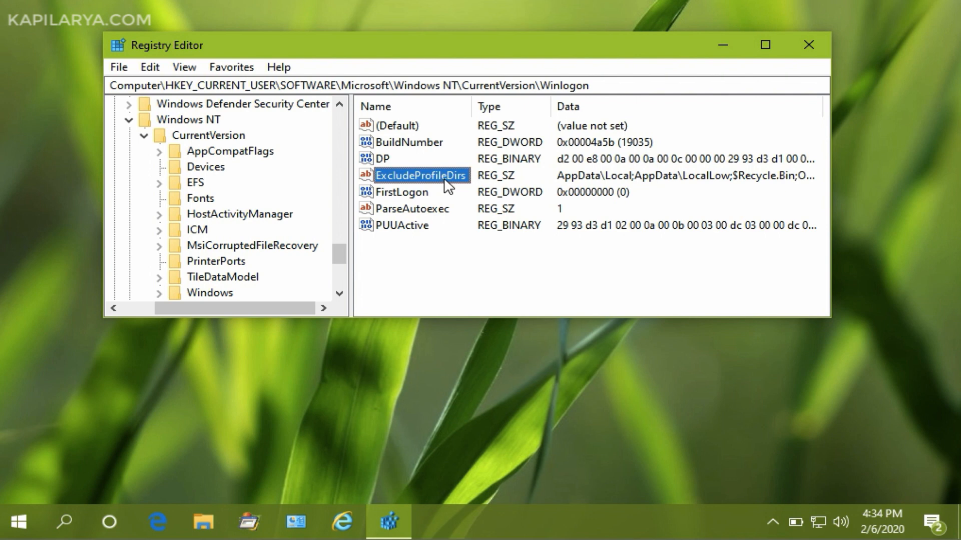
Review the ExcludeProfileDirs data: AppData\Local;AppData\LocalLow;$Recycle.Bin;OneDrive;Work Folders.
double_click(421, 175)
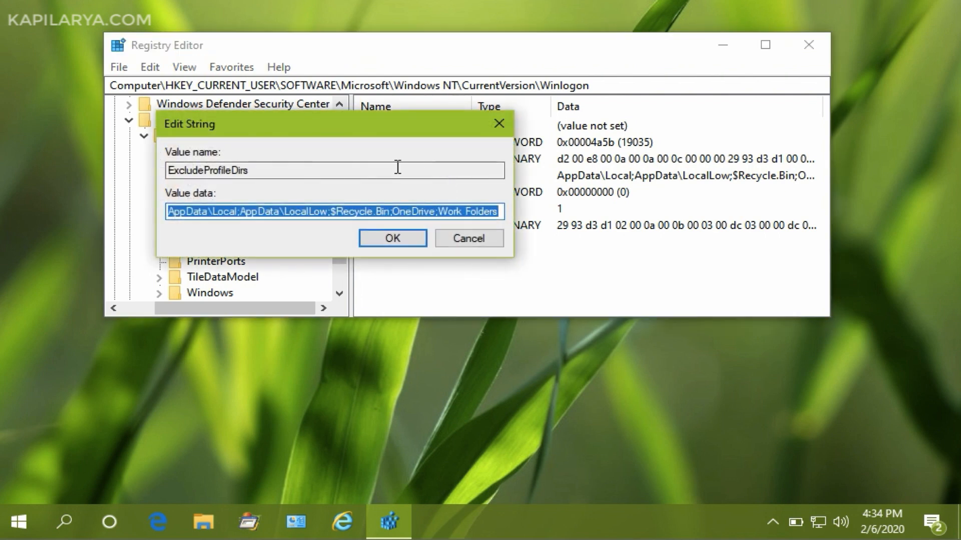
mouse_move(168, 230)
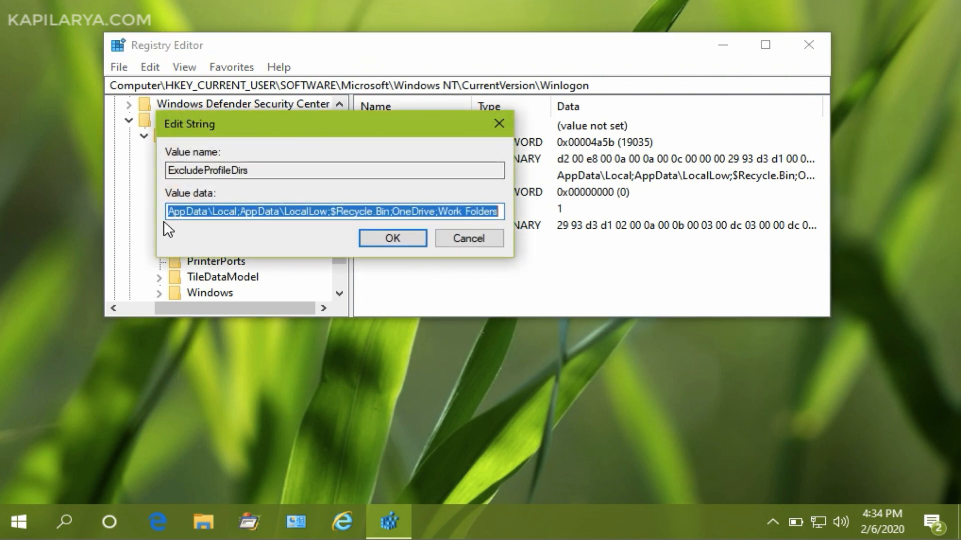
left_click(170, 211)
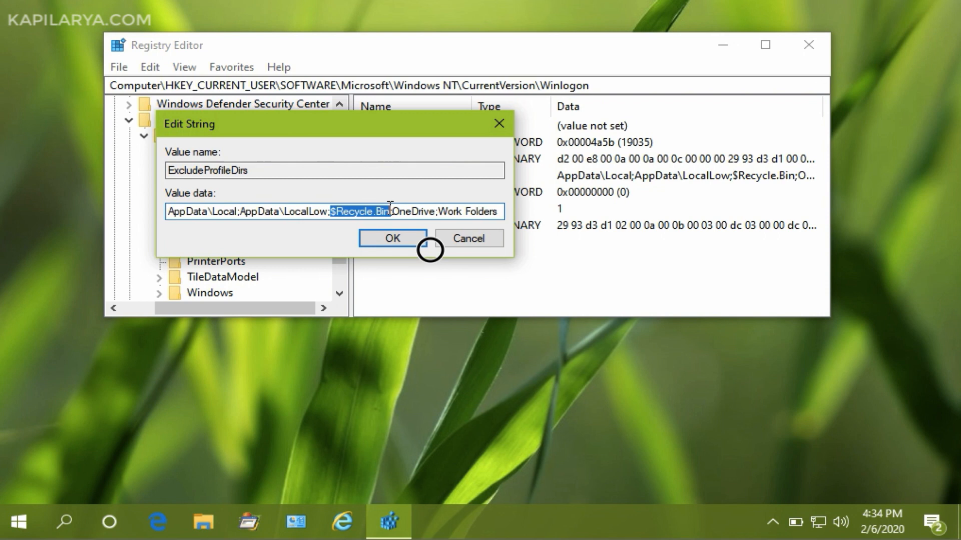
double_click(411, 212)
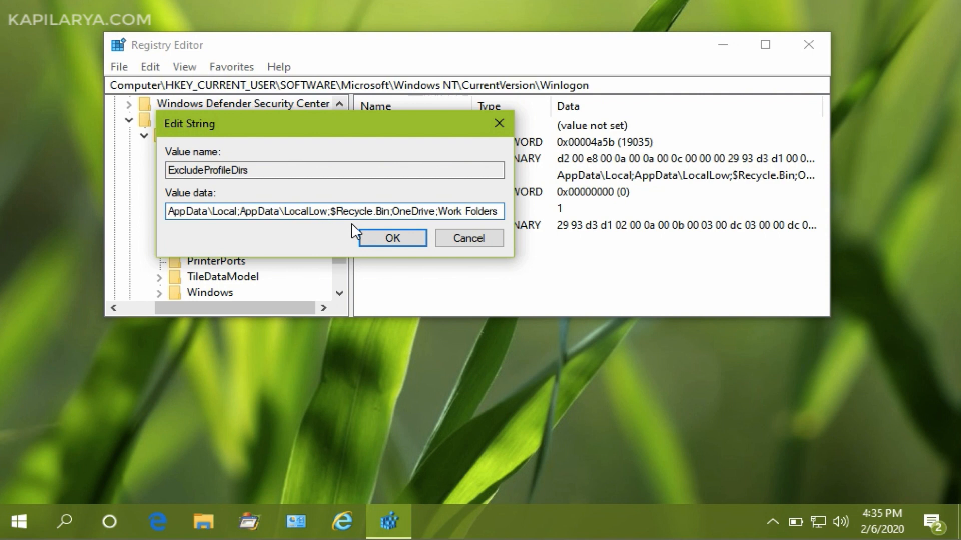
mouse_move(378, 238)
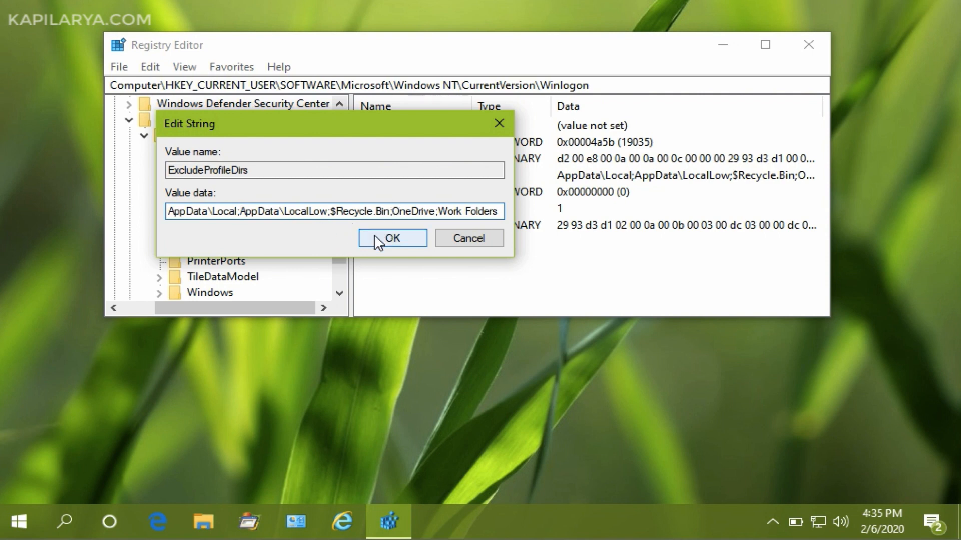
Confirm the ExcludeProfileDirs data unchanged and close Registry Editor.
left_click(392, 238)
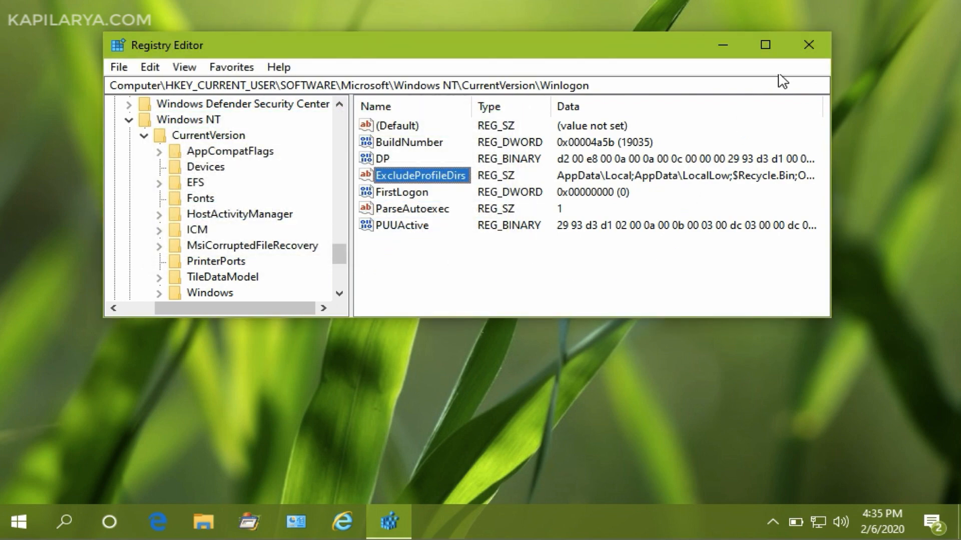
mouse_move(809, 46)
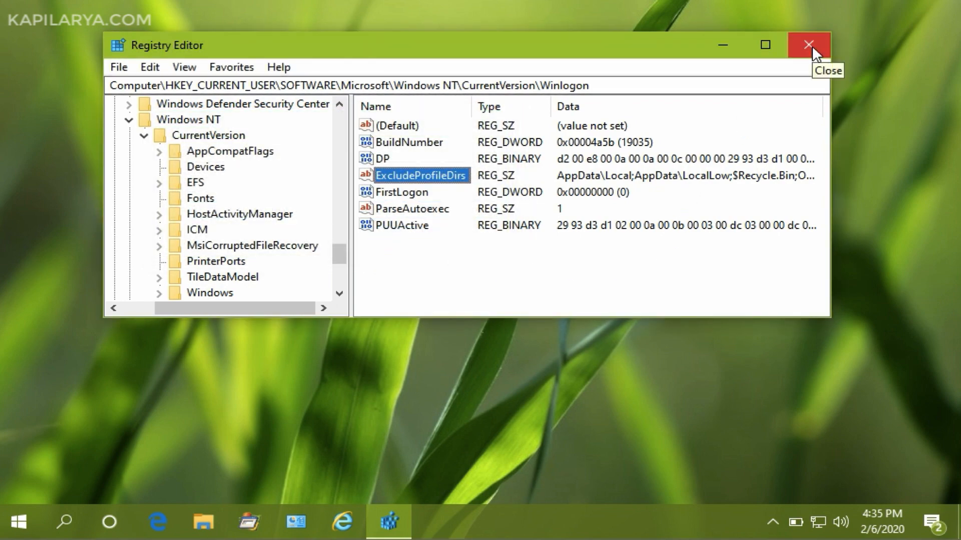
left_click(805, 45)
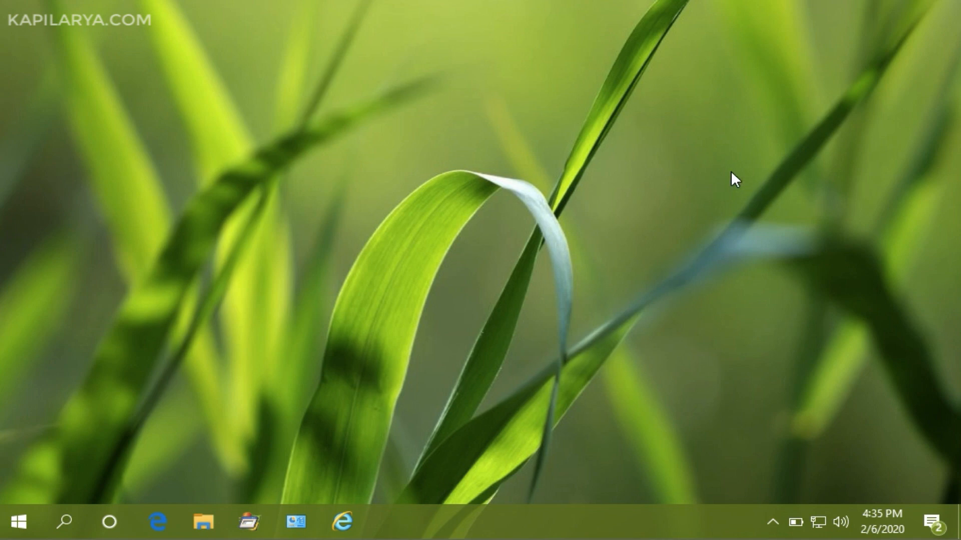
mouse_move(684, 131)
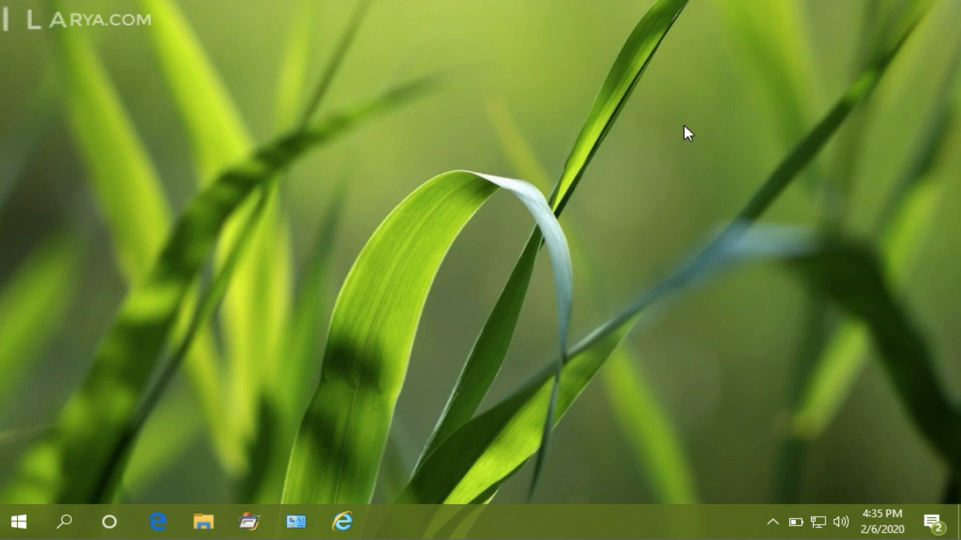